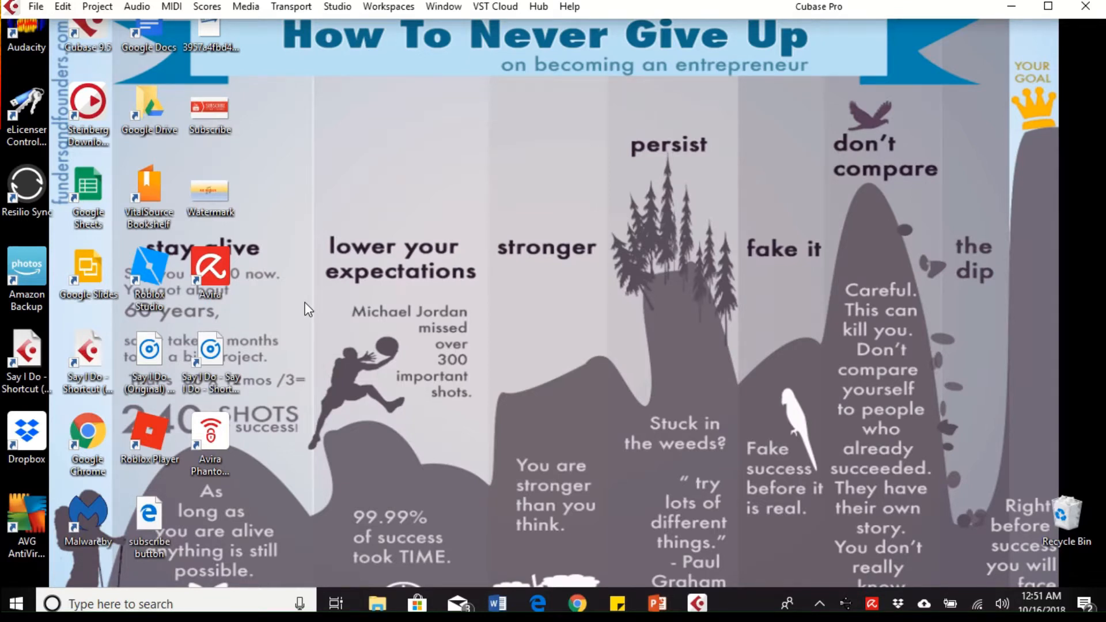
mouse_move(144, 580)
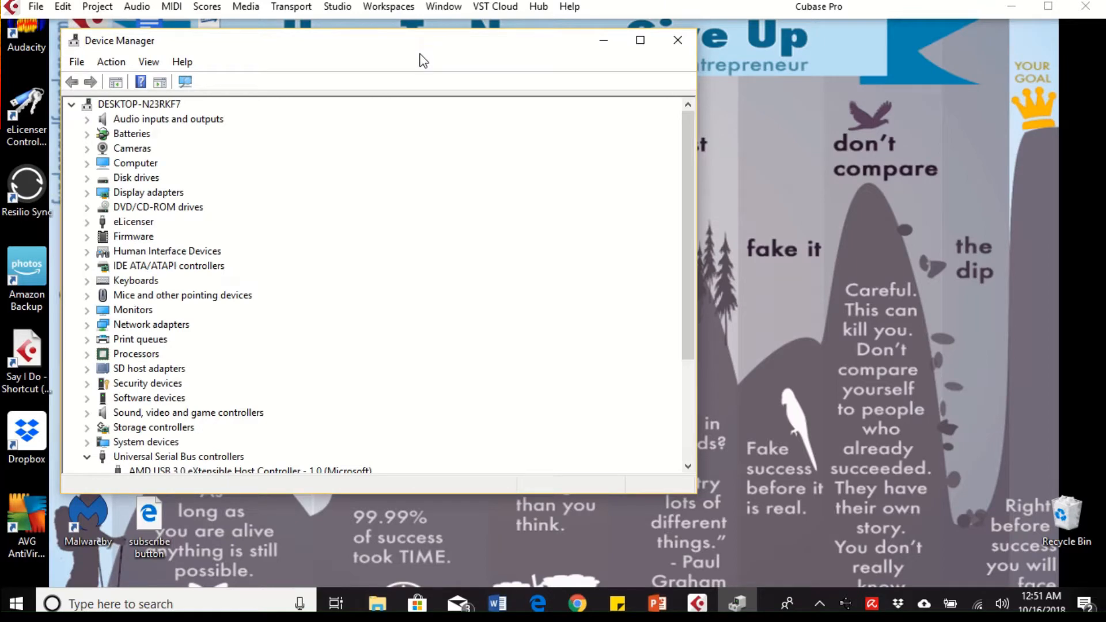
mouse_move(552, 76)
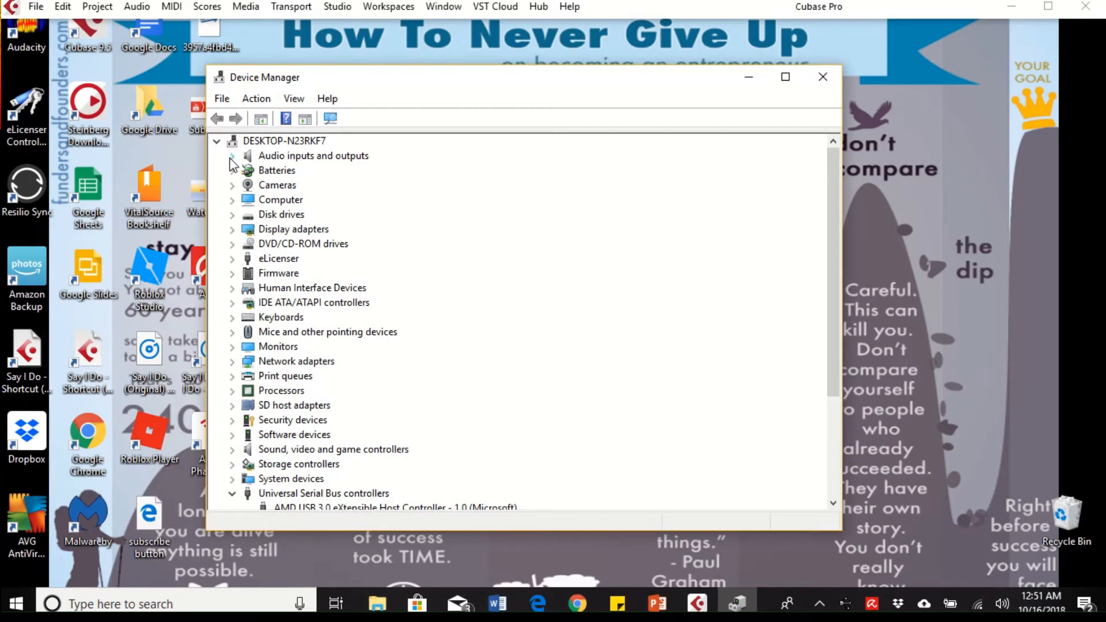
Step: Close the device list and search 'sound' to open the sound card settings
click(232, 156)
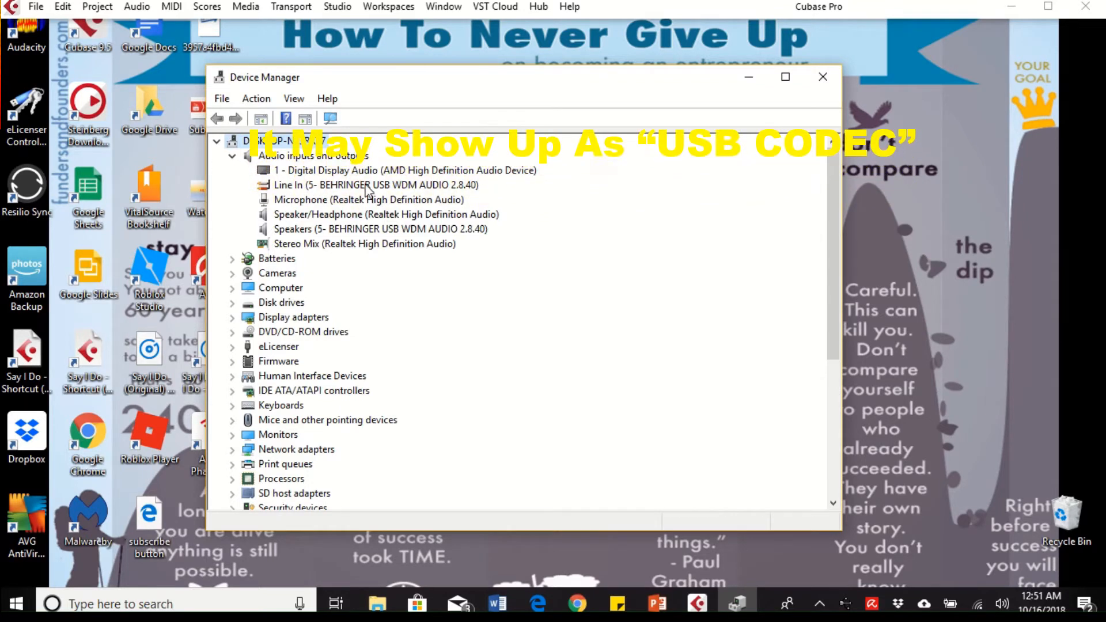
mouse_move(305, 271)
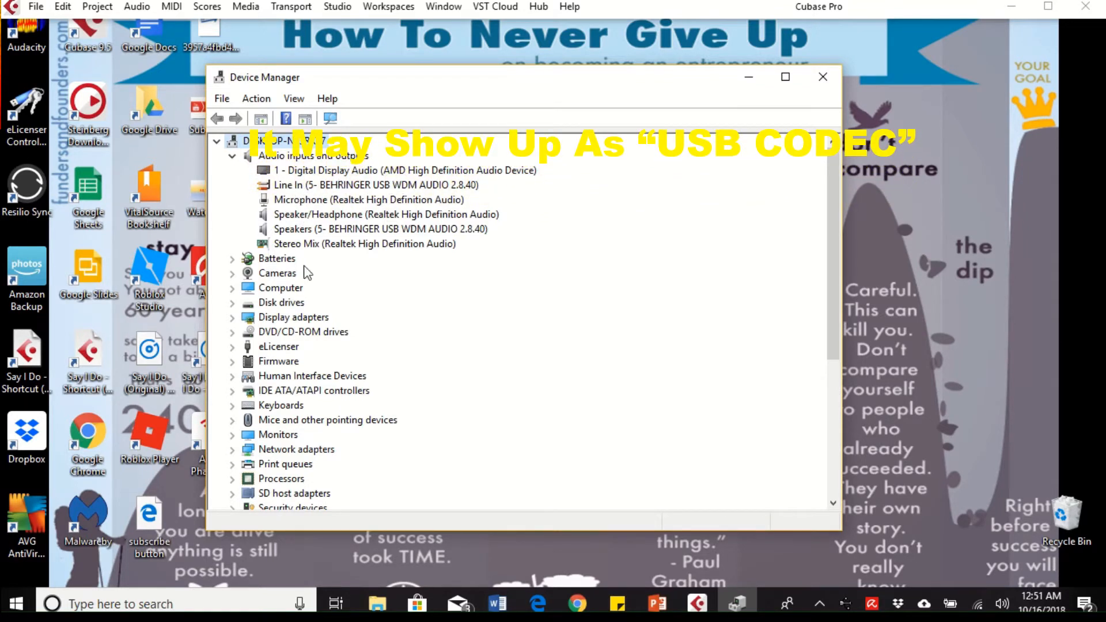
mouse_move(289, 239)
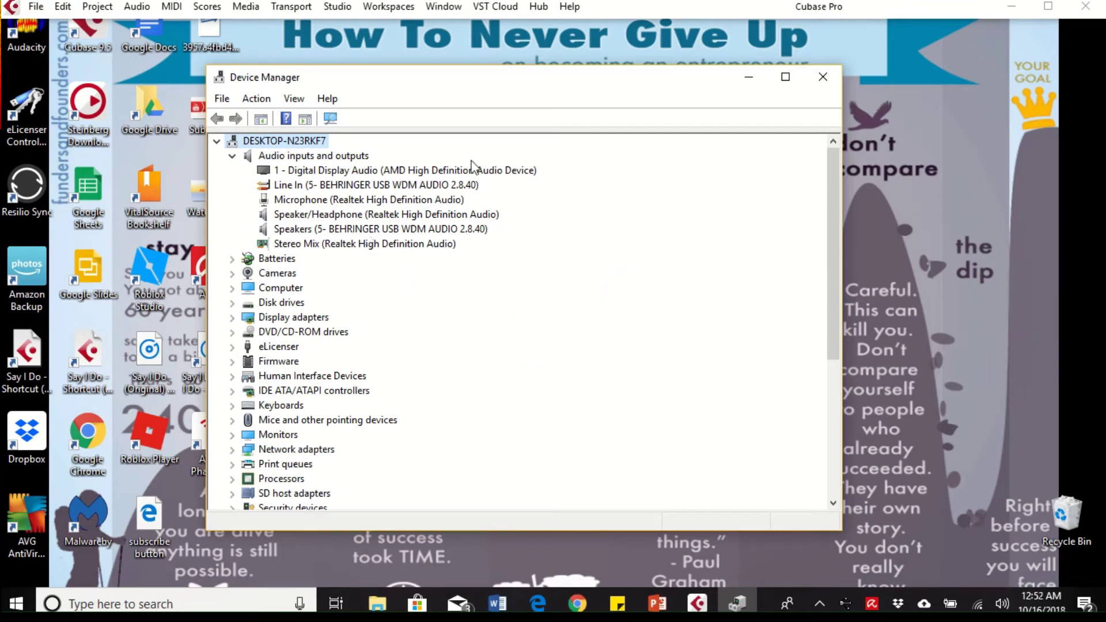
mouse_move(822, 76)
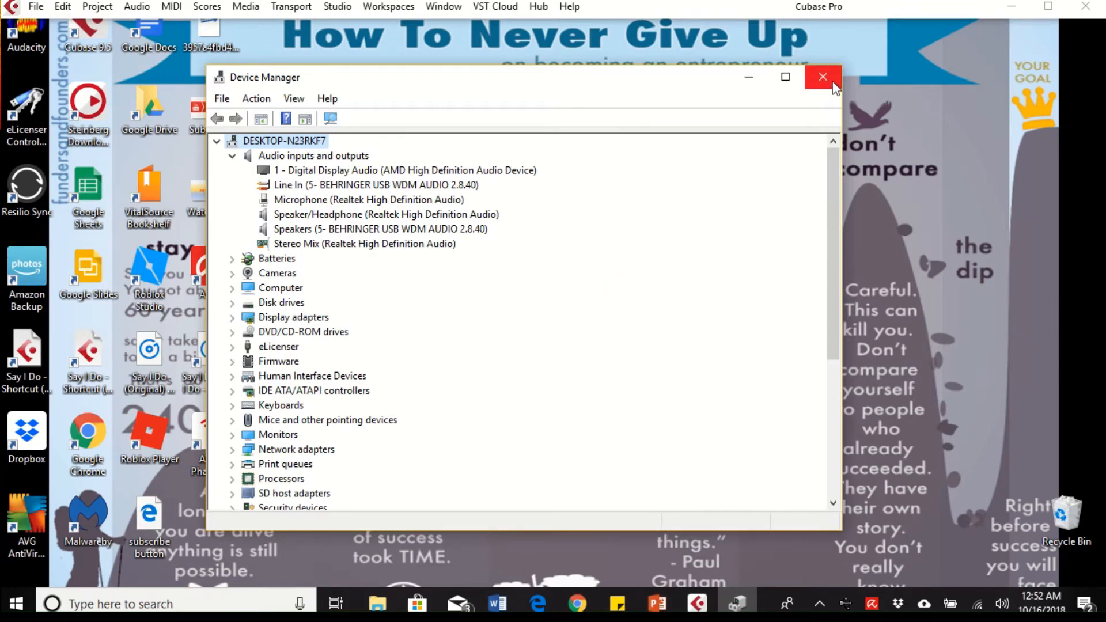
click(821, 76)
text(s)
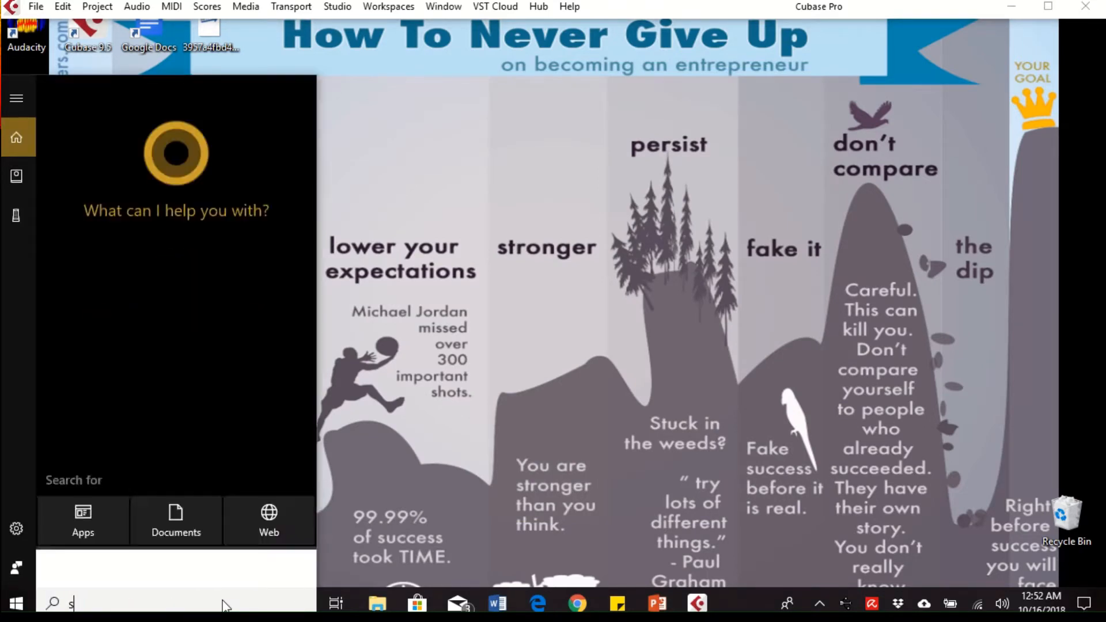
text(ound)
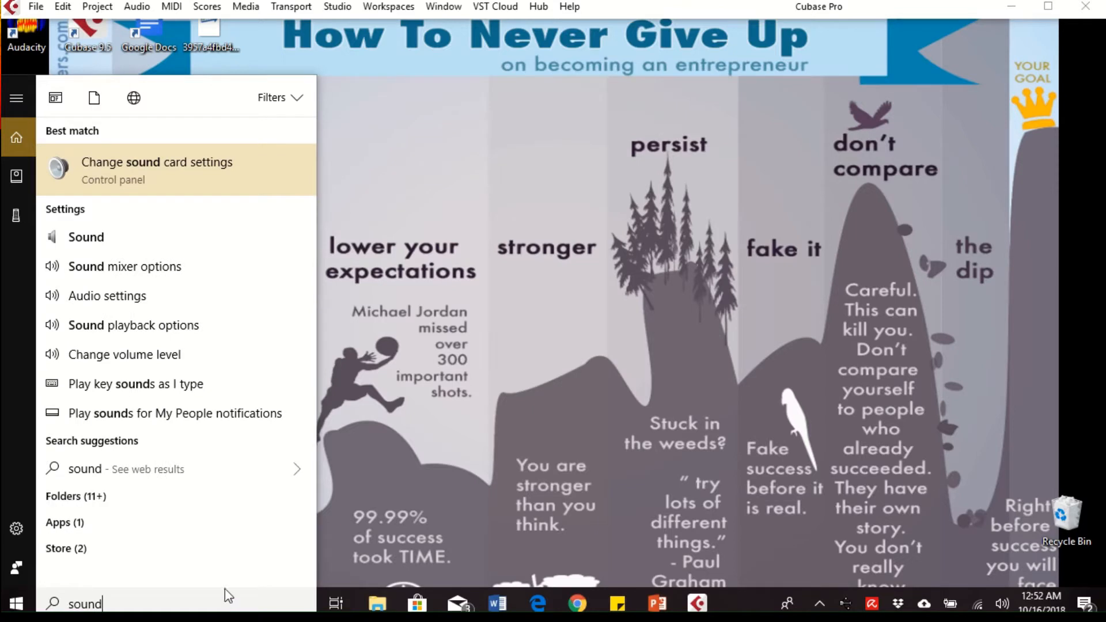
mouse_move(226, 182)
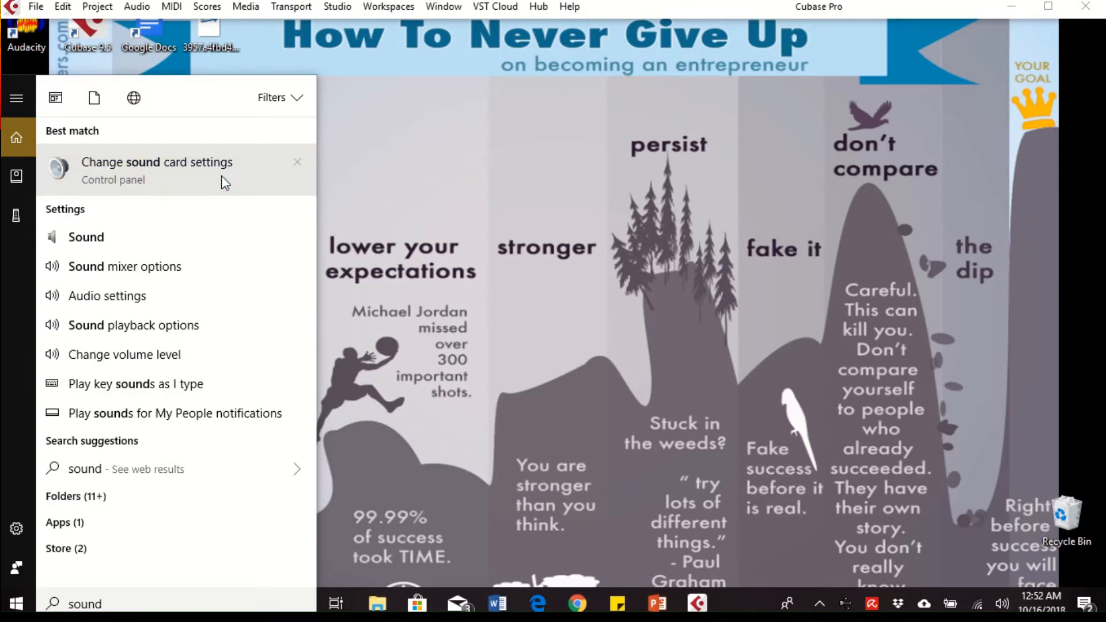
click(156, 170)
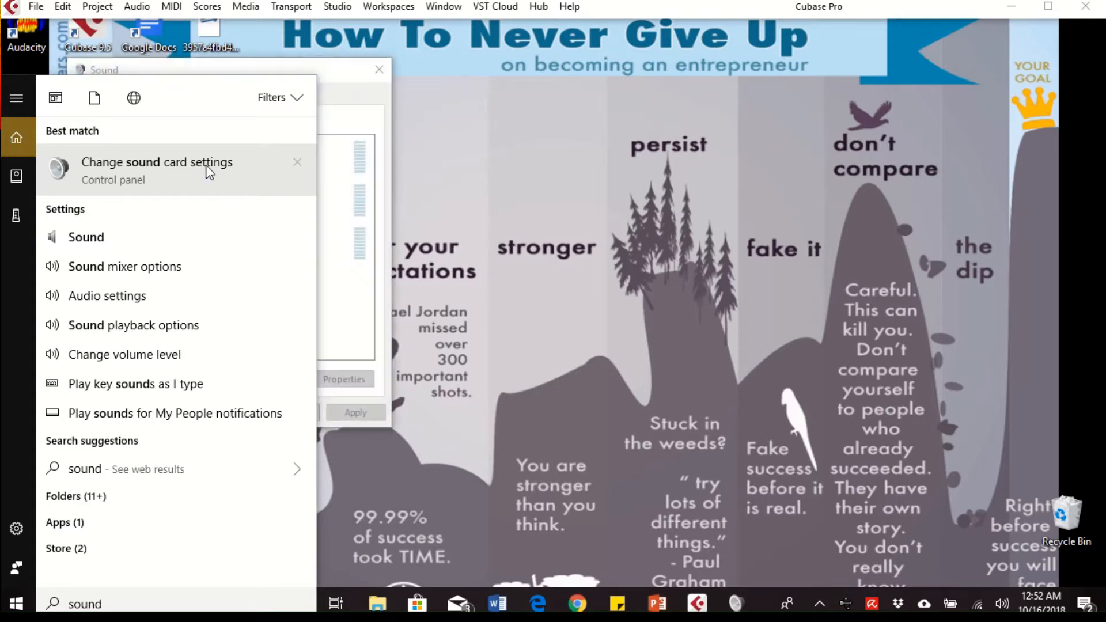
Step: Make Behringer USB speakers default playback, verify Behringer Line In records by default, close Sound
click(156, 161)
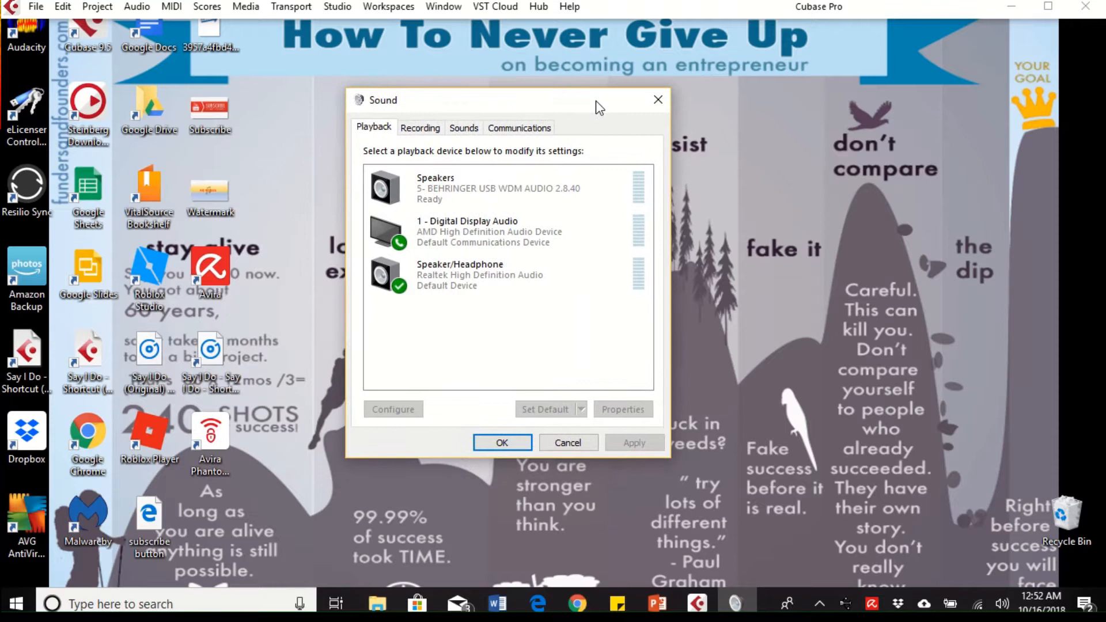
click(479, 271)
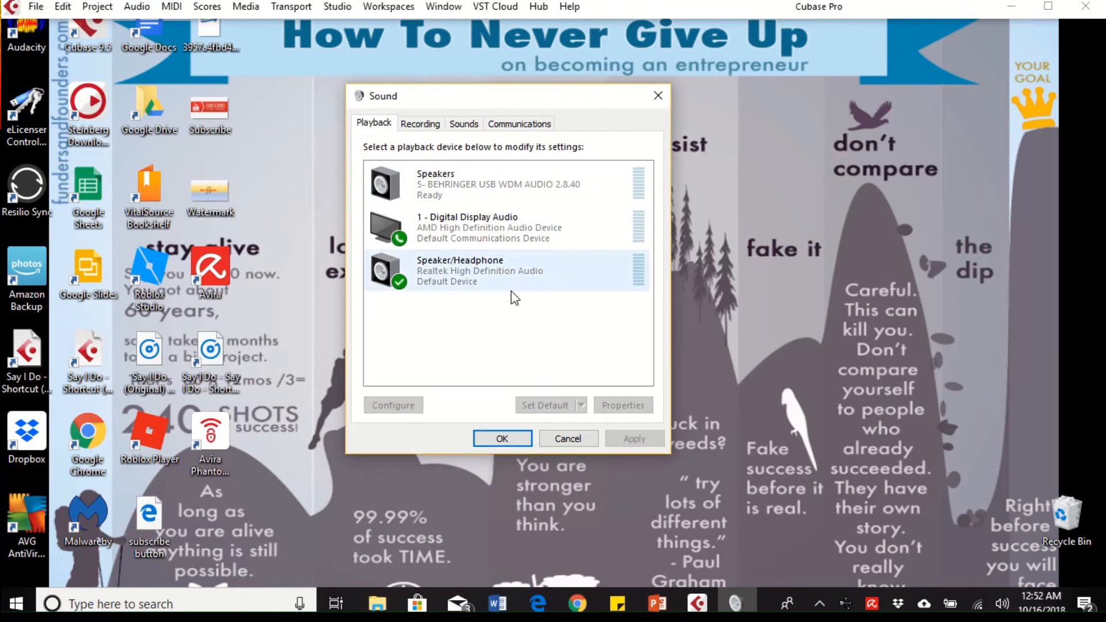
mouse_move(589, 277)
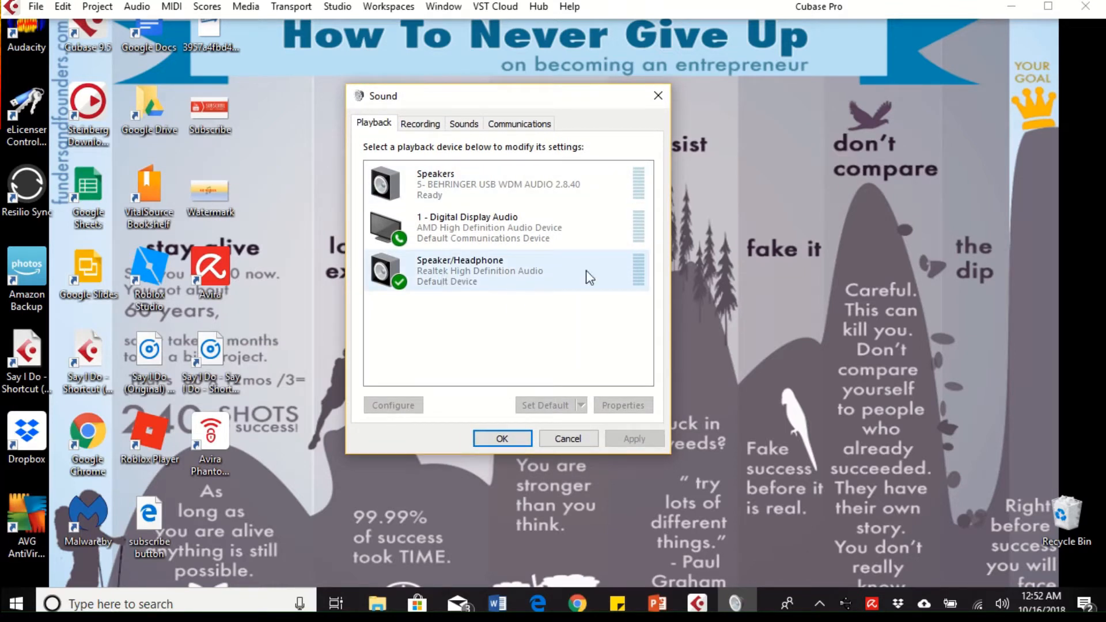
click(489, 227)
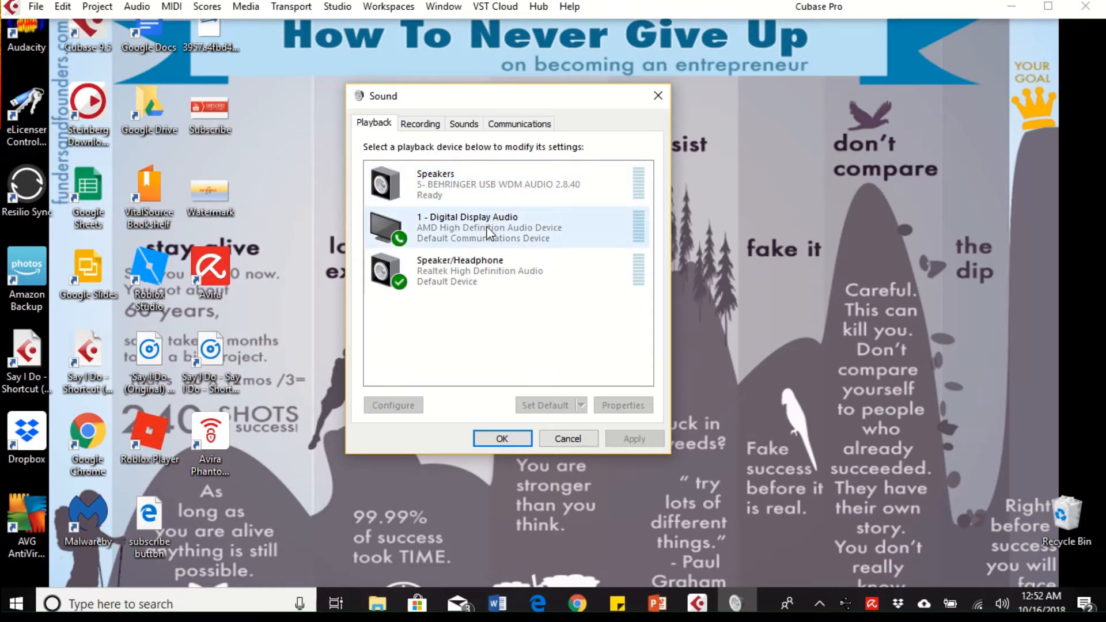
click(493, 183)
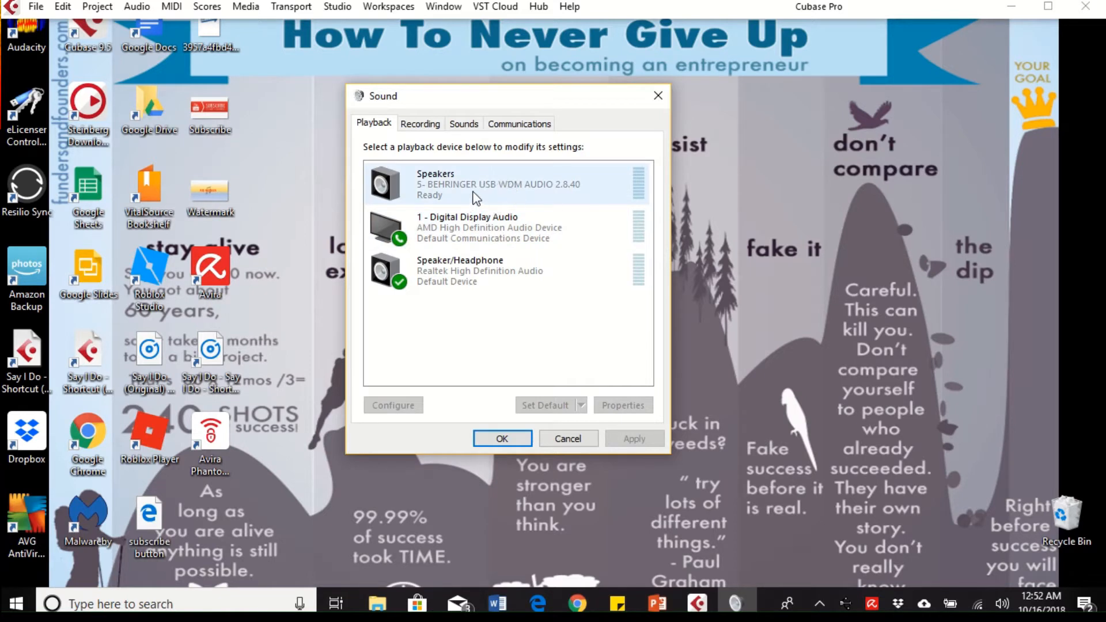
mouse_move(474, 189)
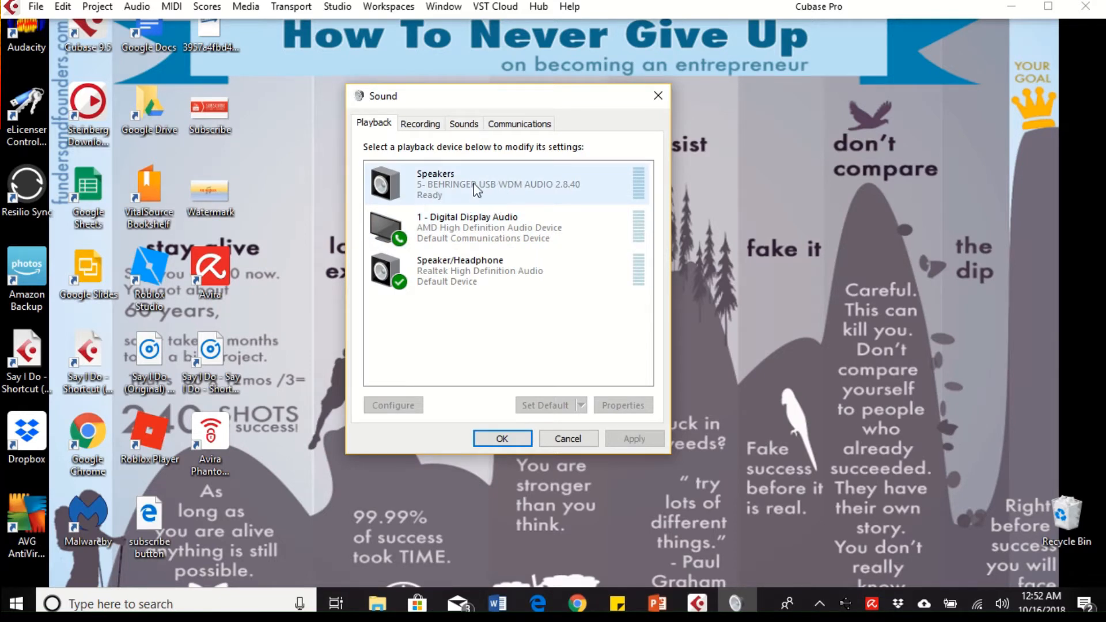
click(494, 183)
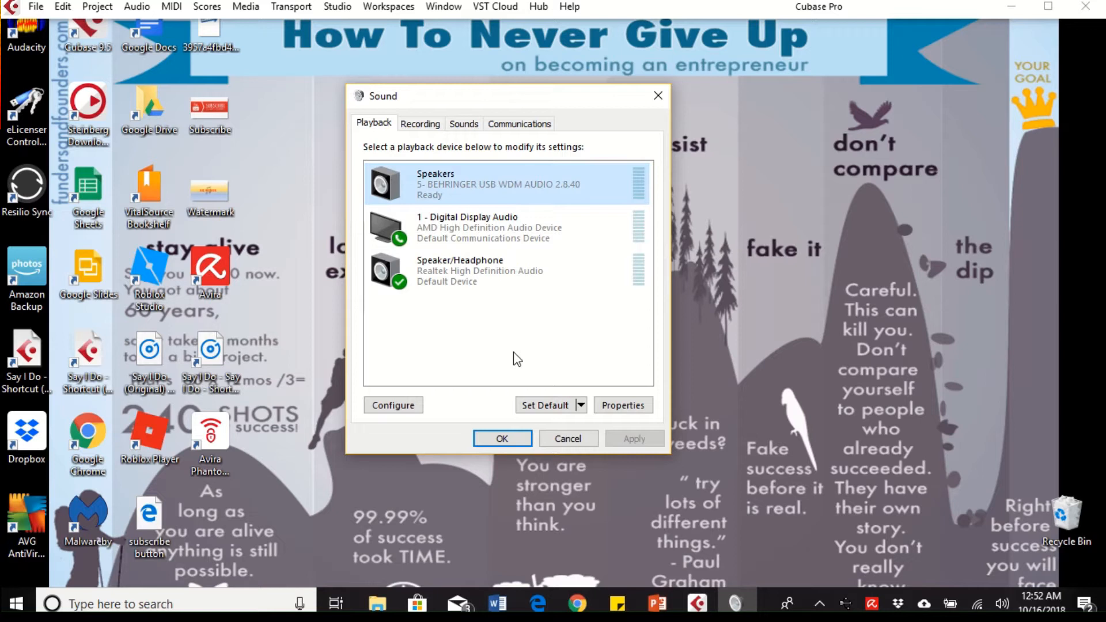
click(543, 404)
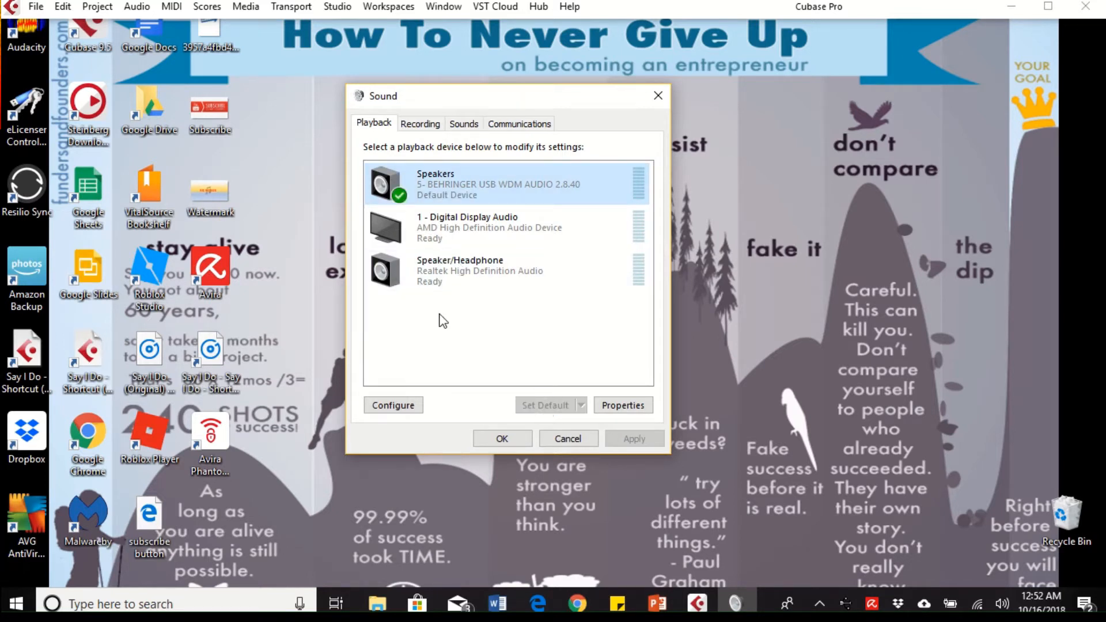
click(420, 123)
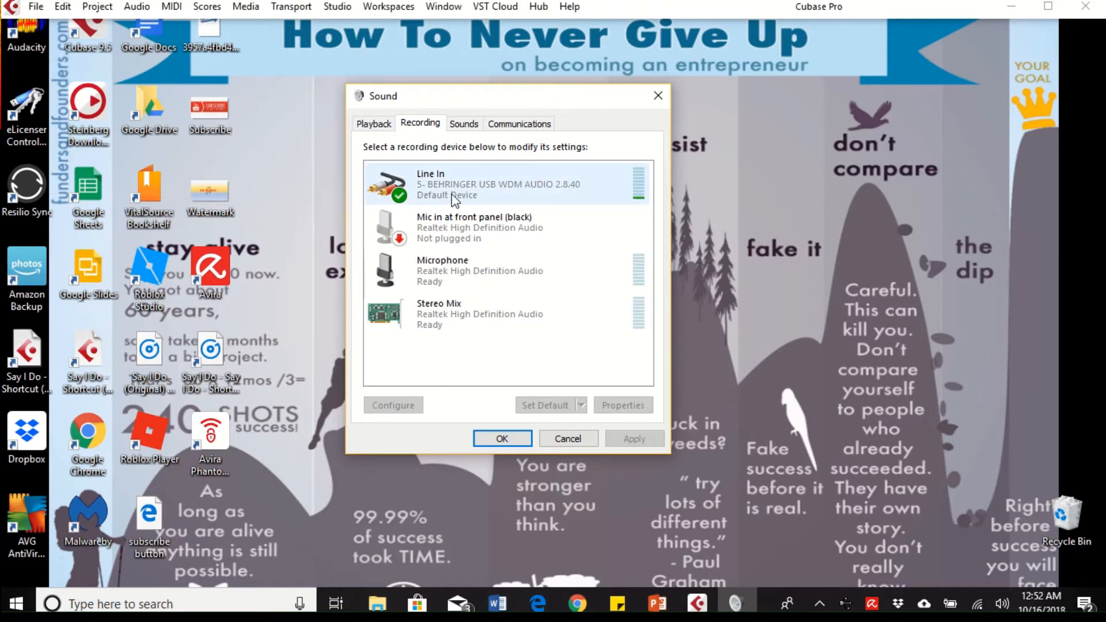
mouse_move(638, 192)
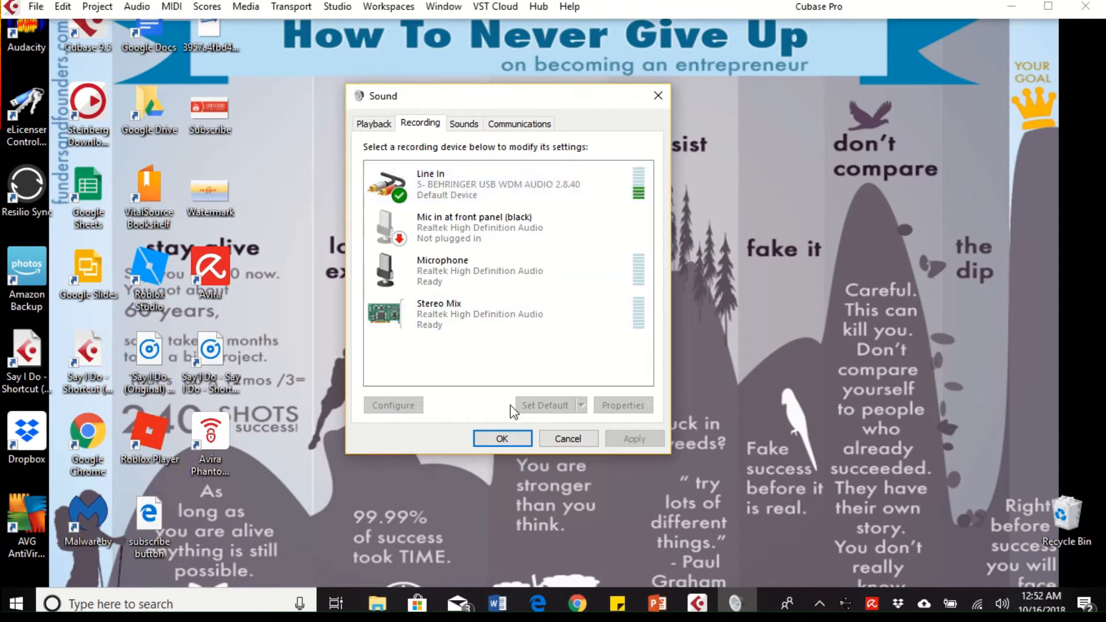
mouse_move(502, 438)
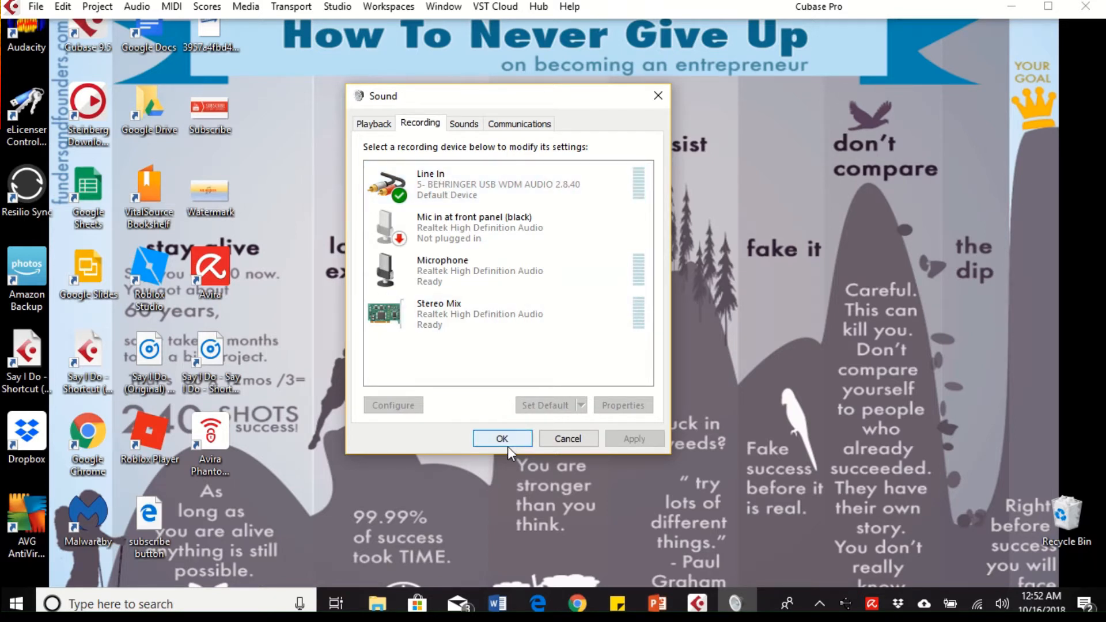
click(501, 437)
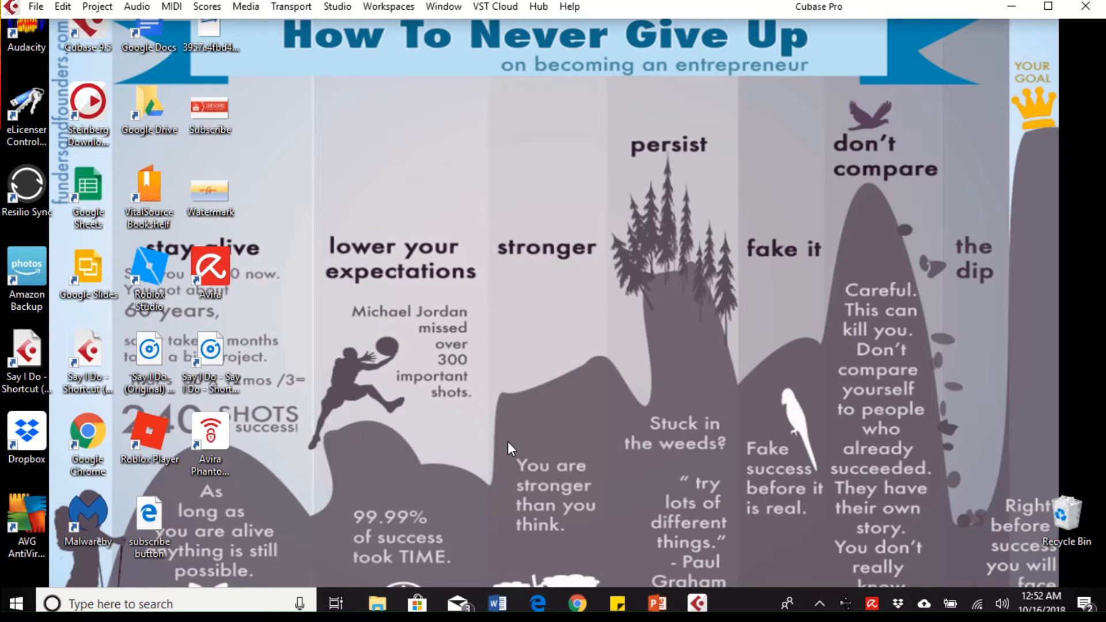
mouse_move(201, 9)
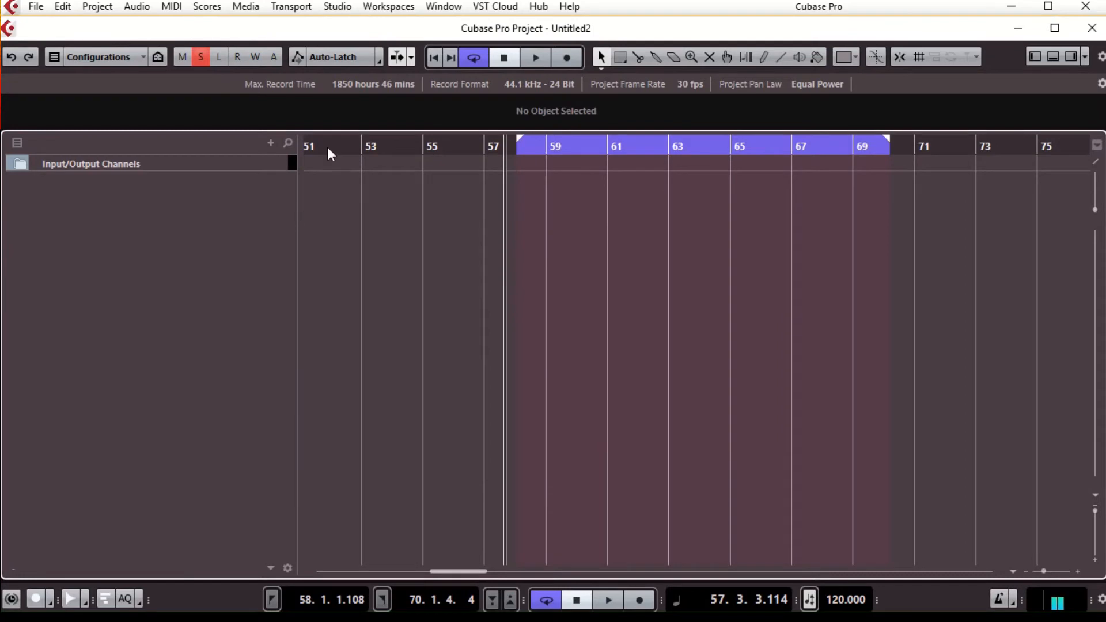
mouse_move(357, 32)
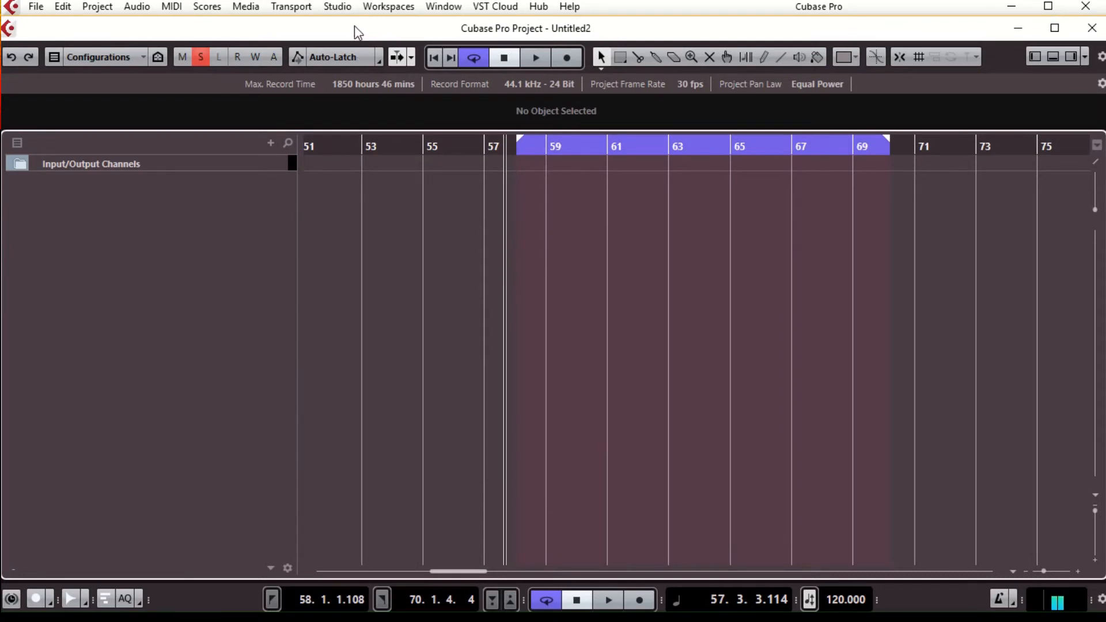
mouse_move(345, 16)
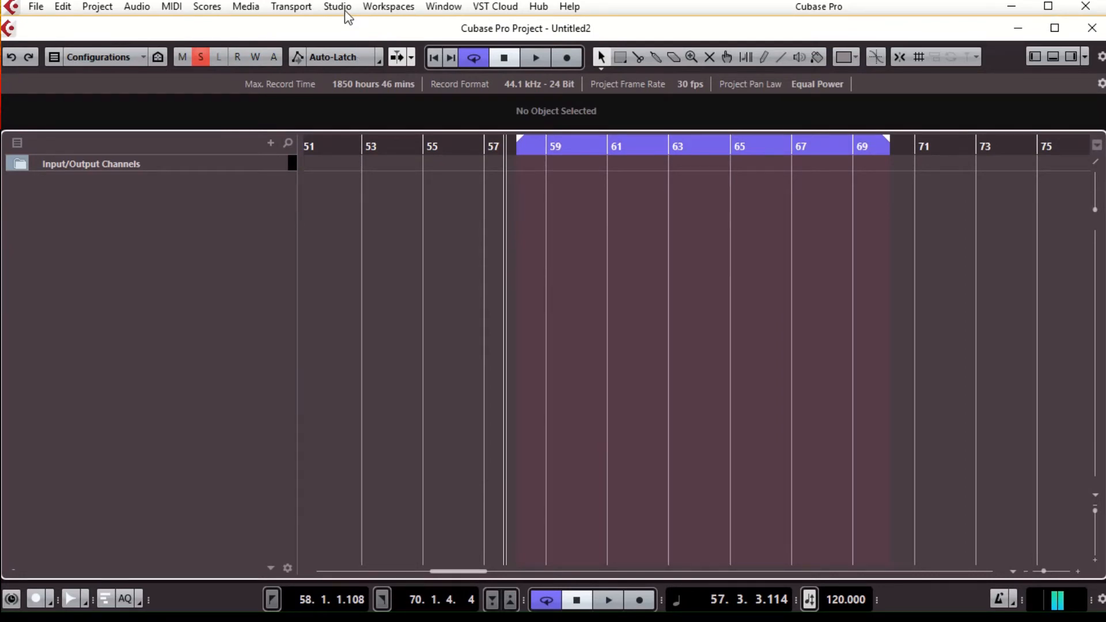
Step: Open Studio Setup from the Studio menu to view VST Audio System
click(336, 6)
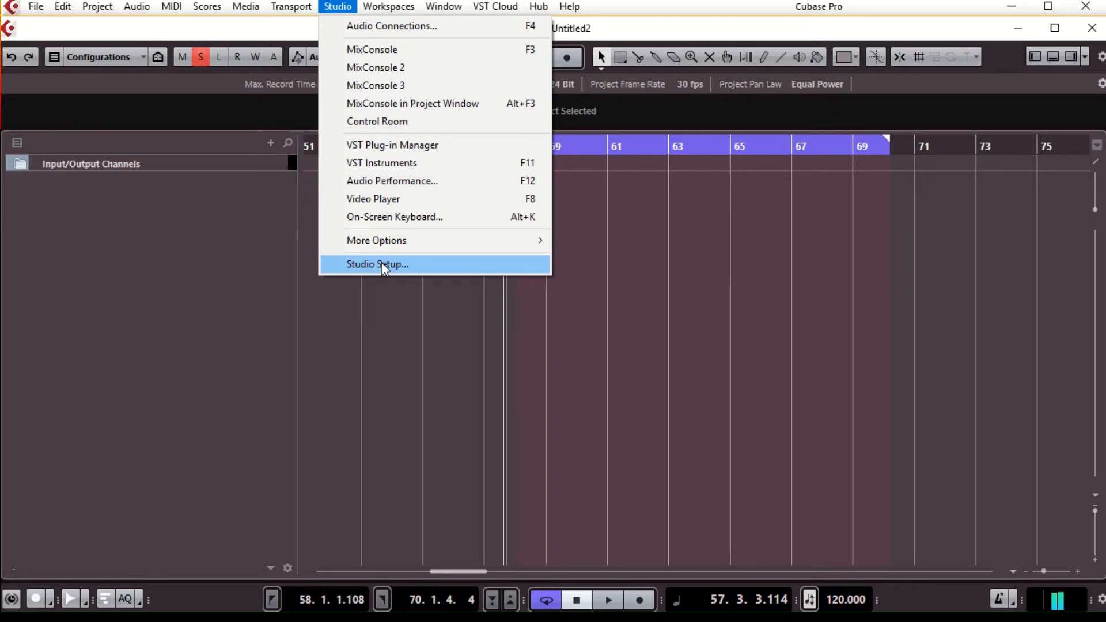
click(377, 264)
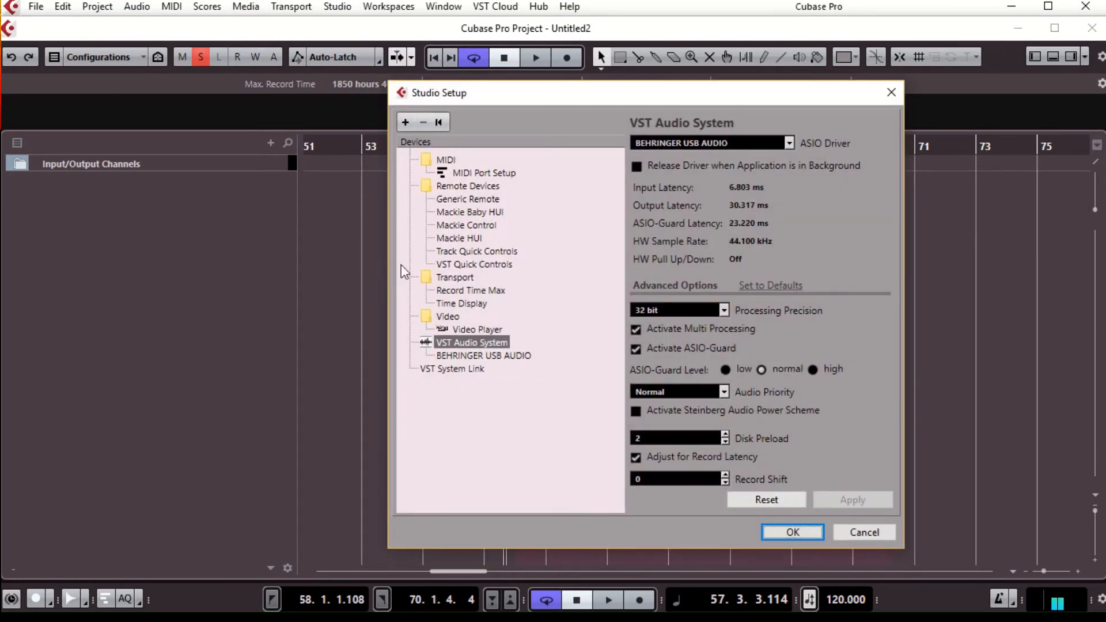
mouse_move(467, 198)
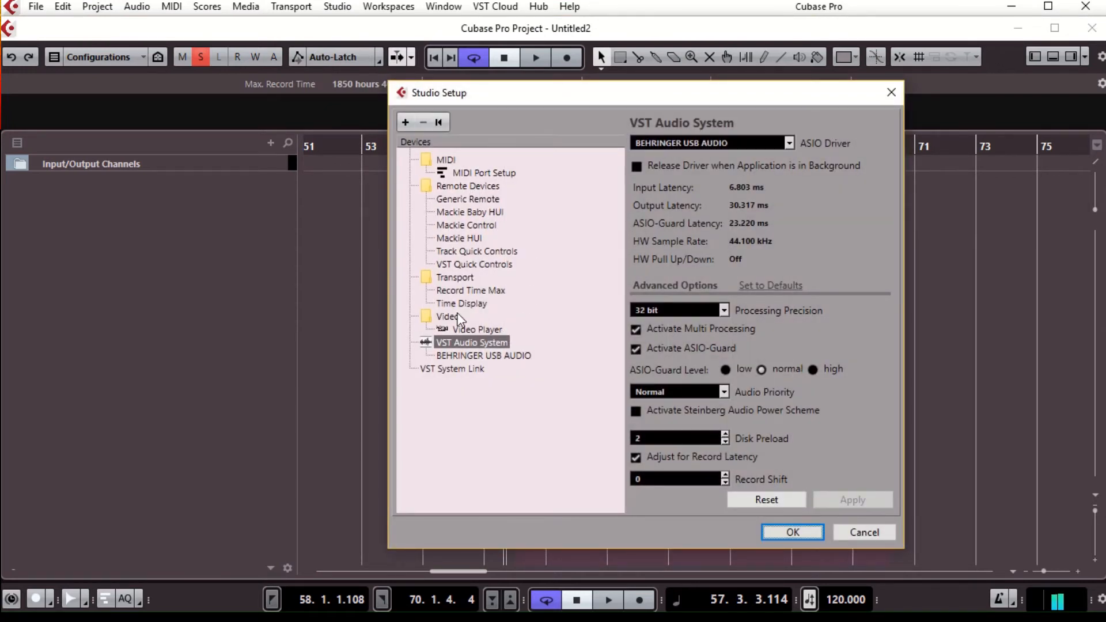
mouse_move(450, 358)
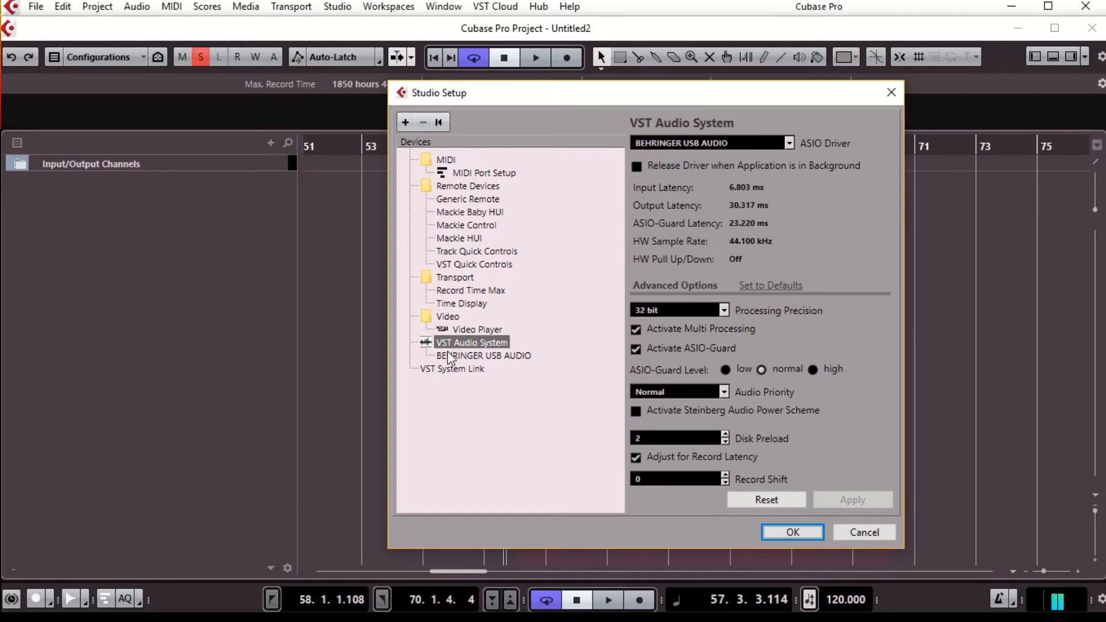
mouse_move(500, 350)
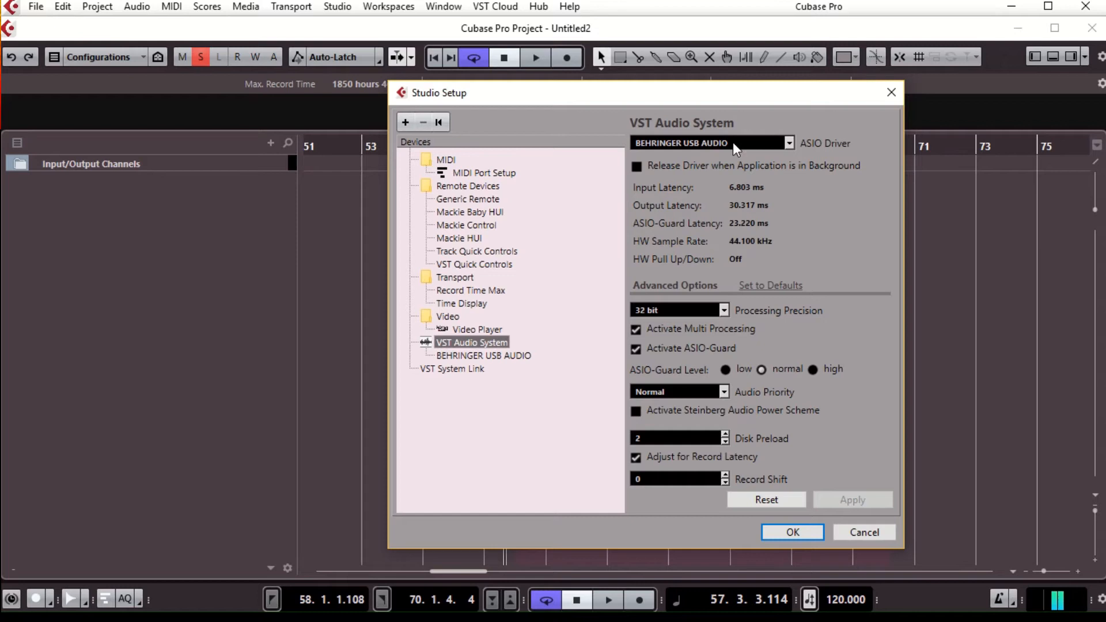
Step: Switch the ASIO driver to BEHRINGER USB AUDIO and accept Studio Setup
click(787, 142)
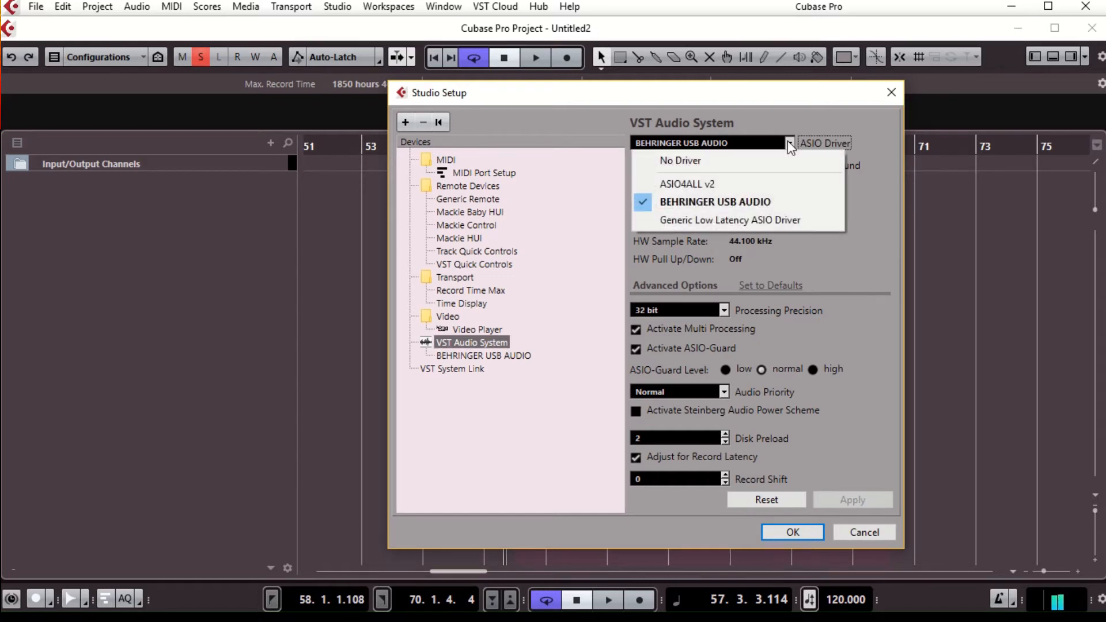
mouse_move(730, 220)
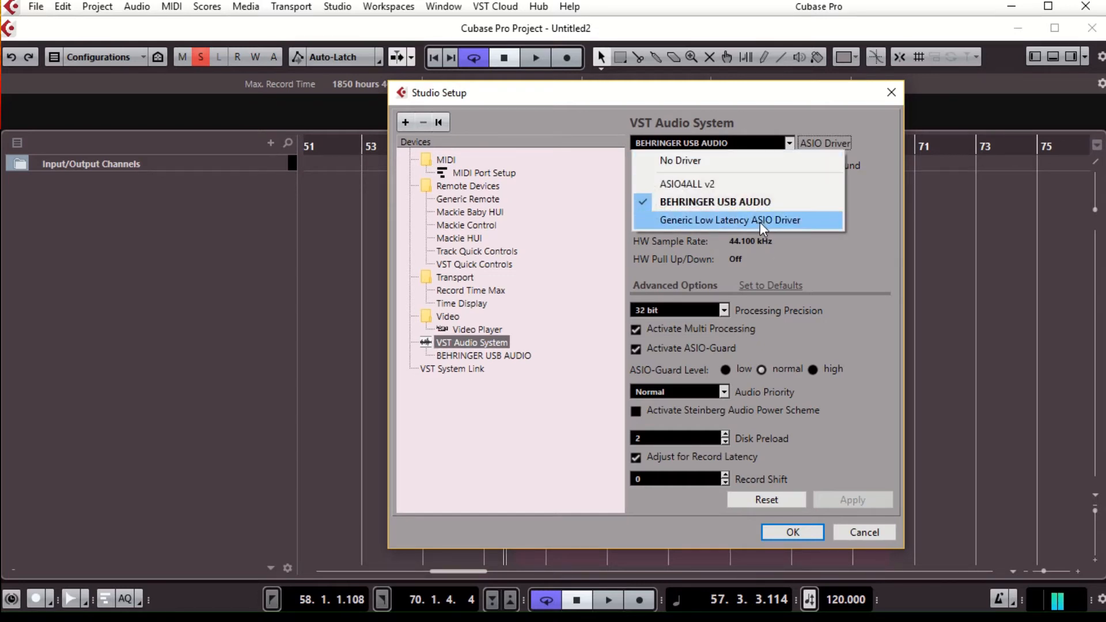
mouse_move(754, 185)
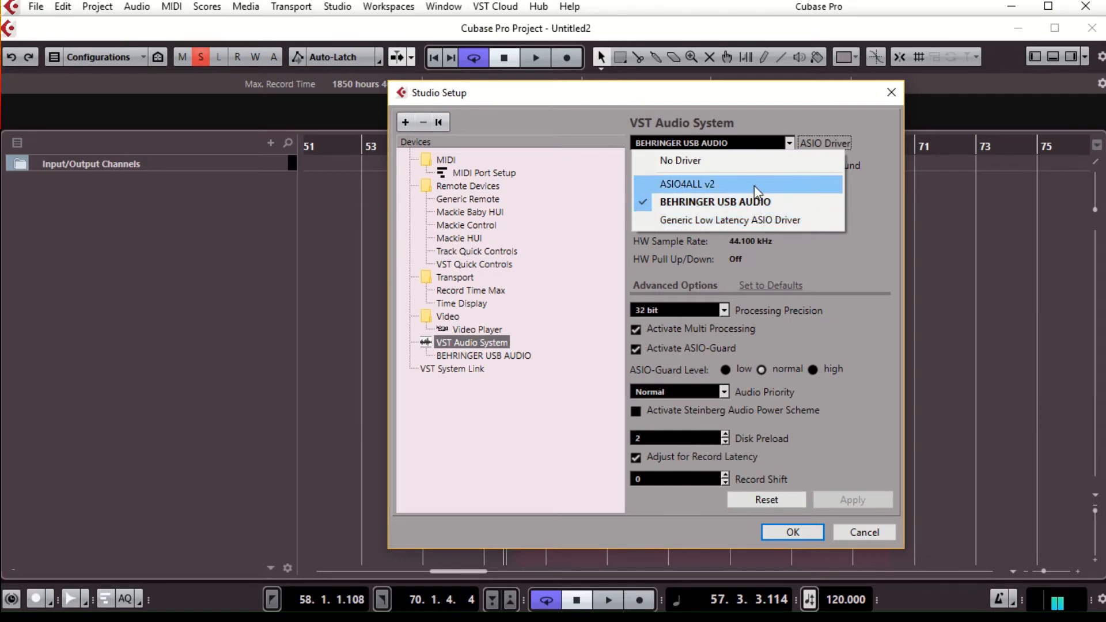
mouse_move(756, 205)
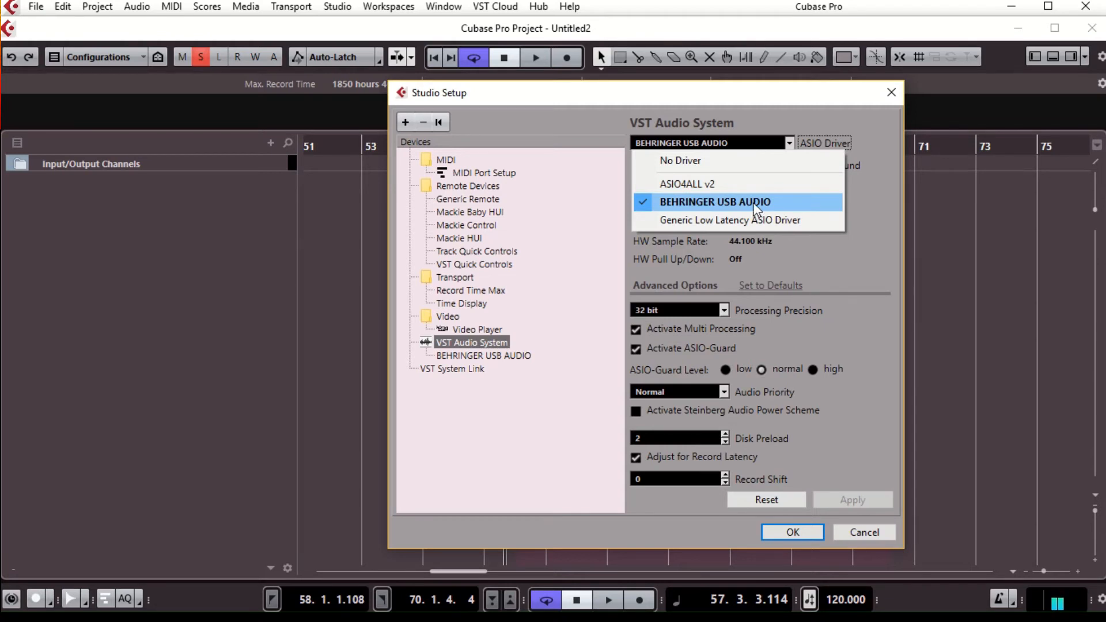
click(714, 201)
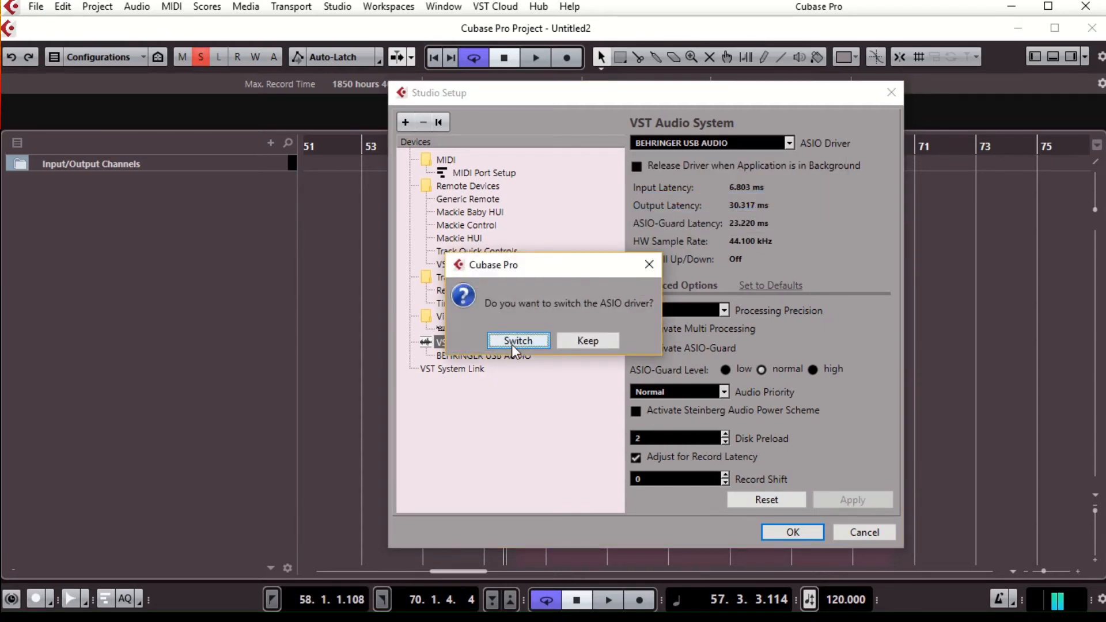
click(517, 340)
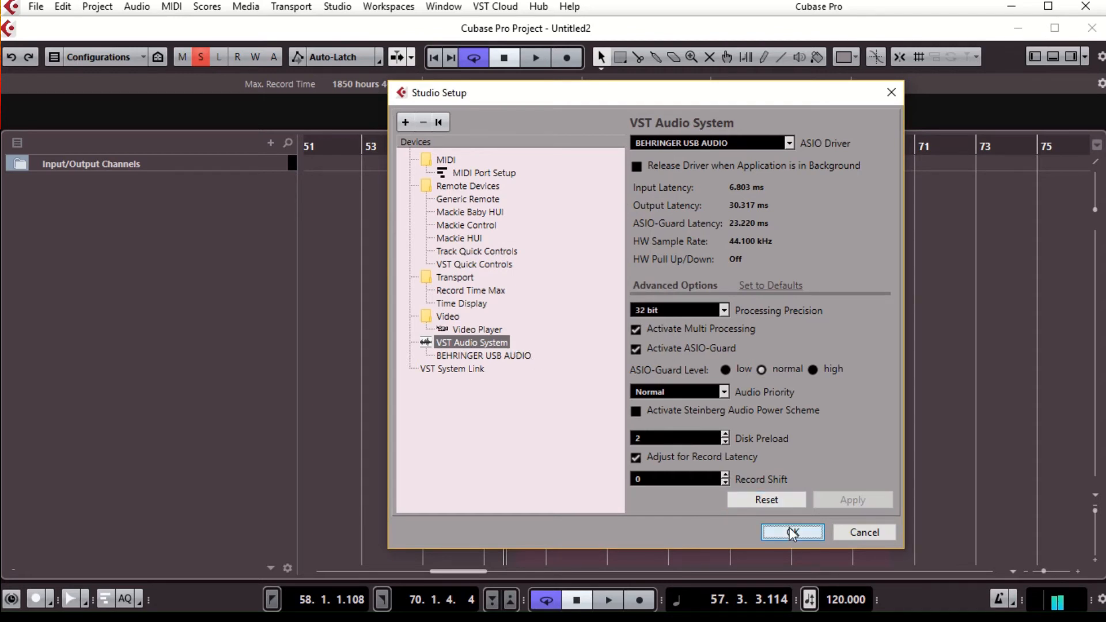
click(792, 532)
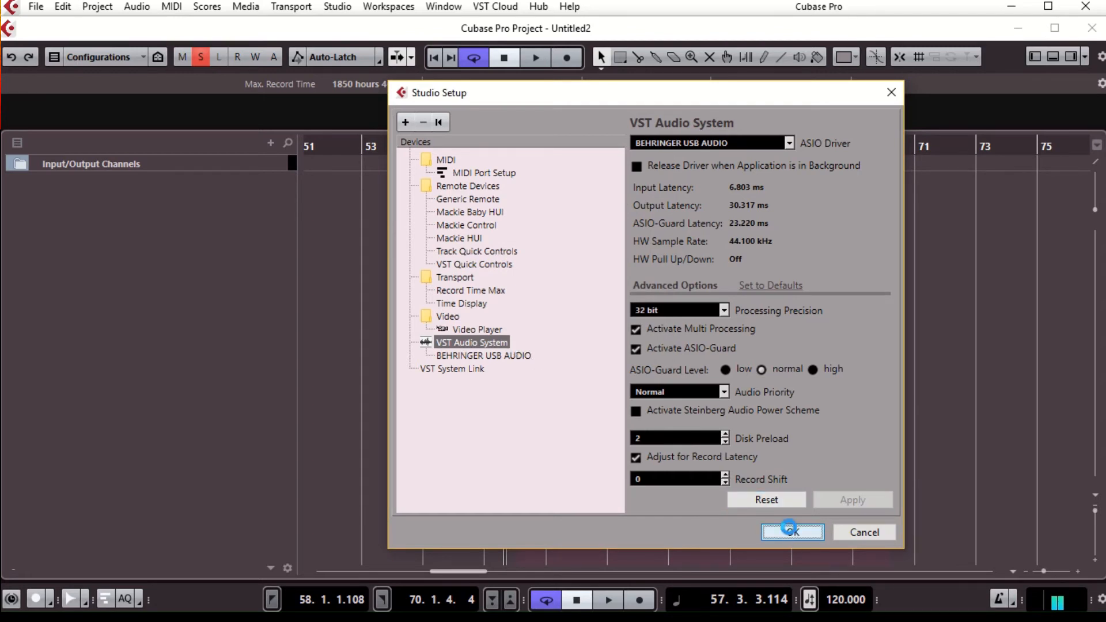
click(791, 531)
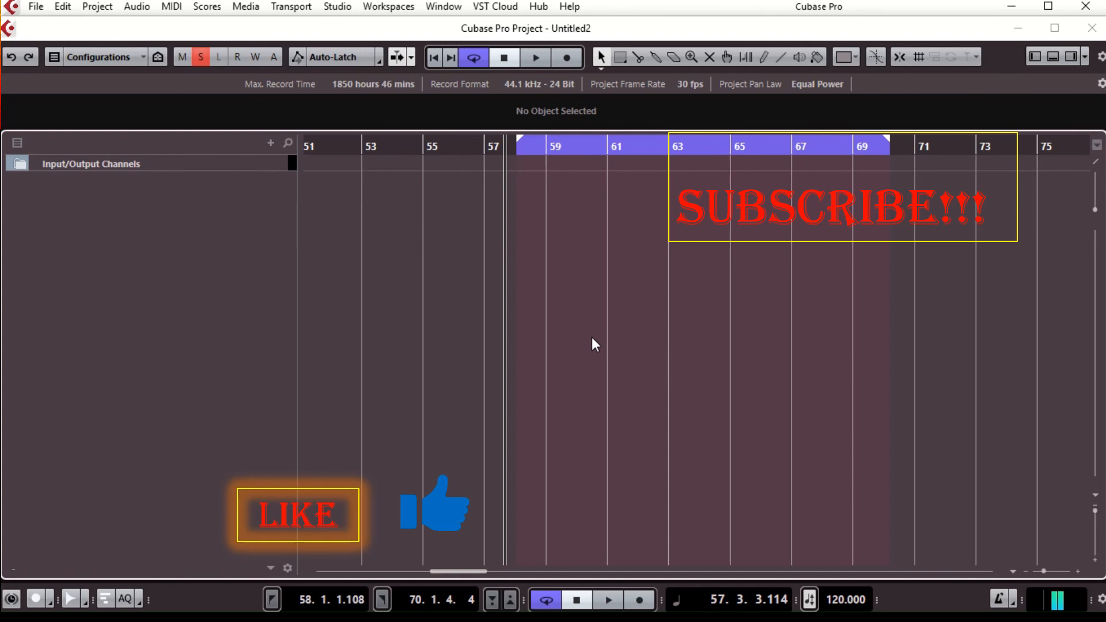
mouse_move(439, 122)
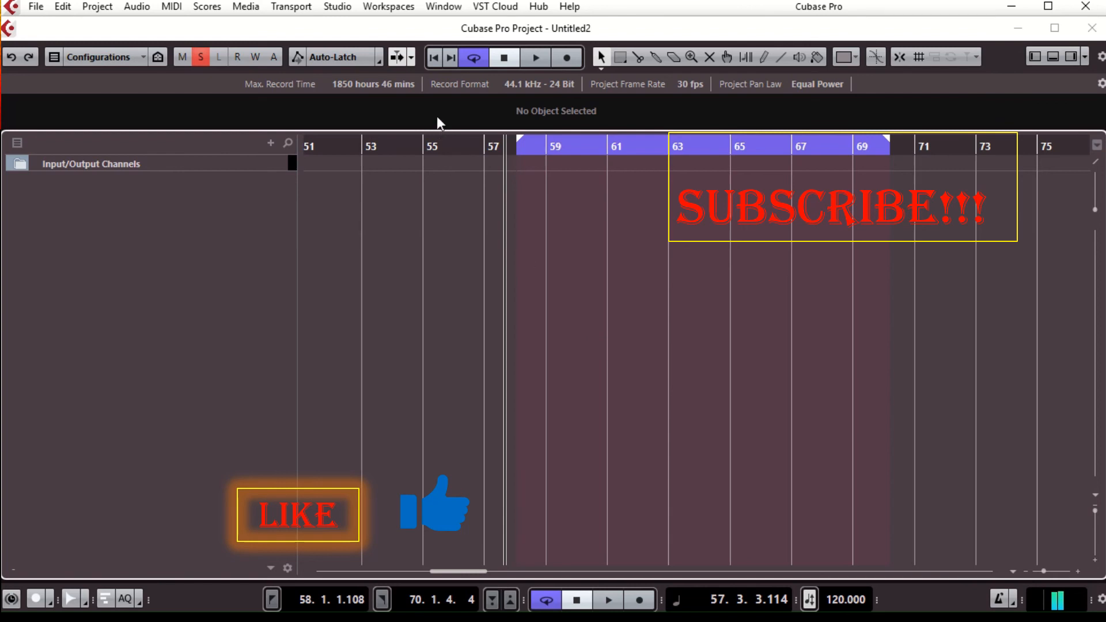